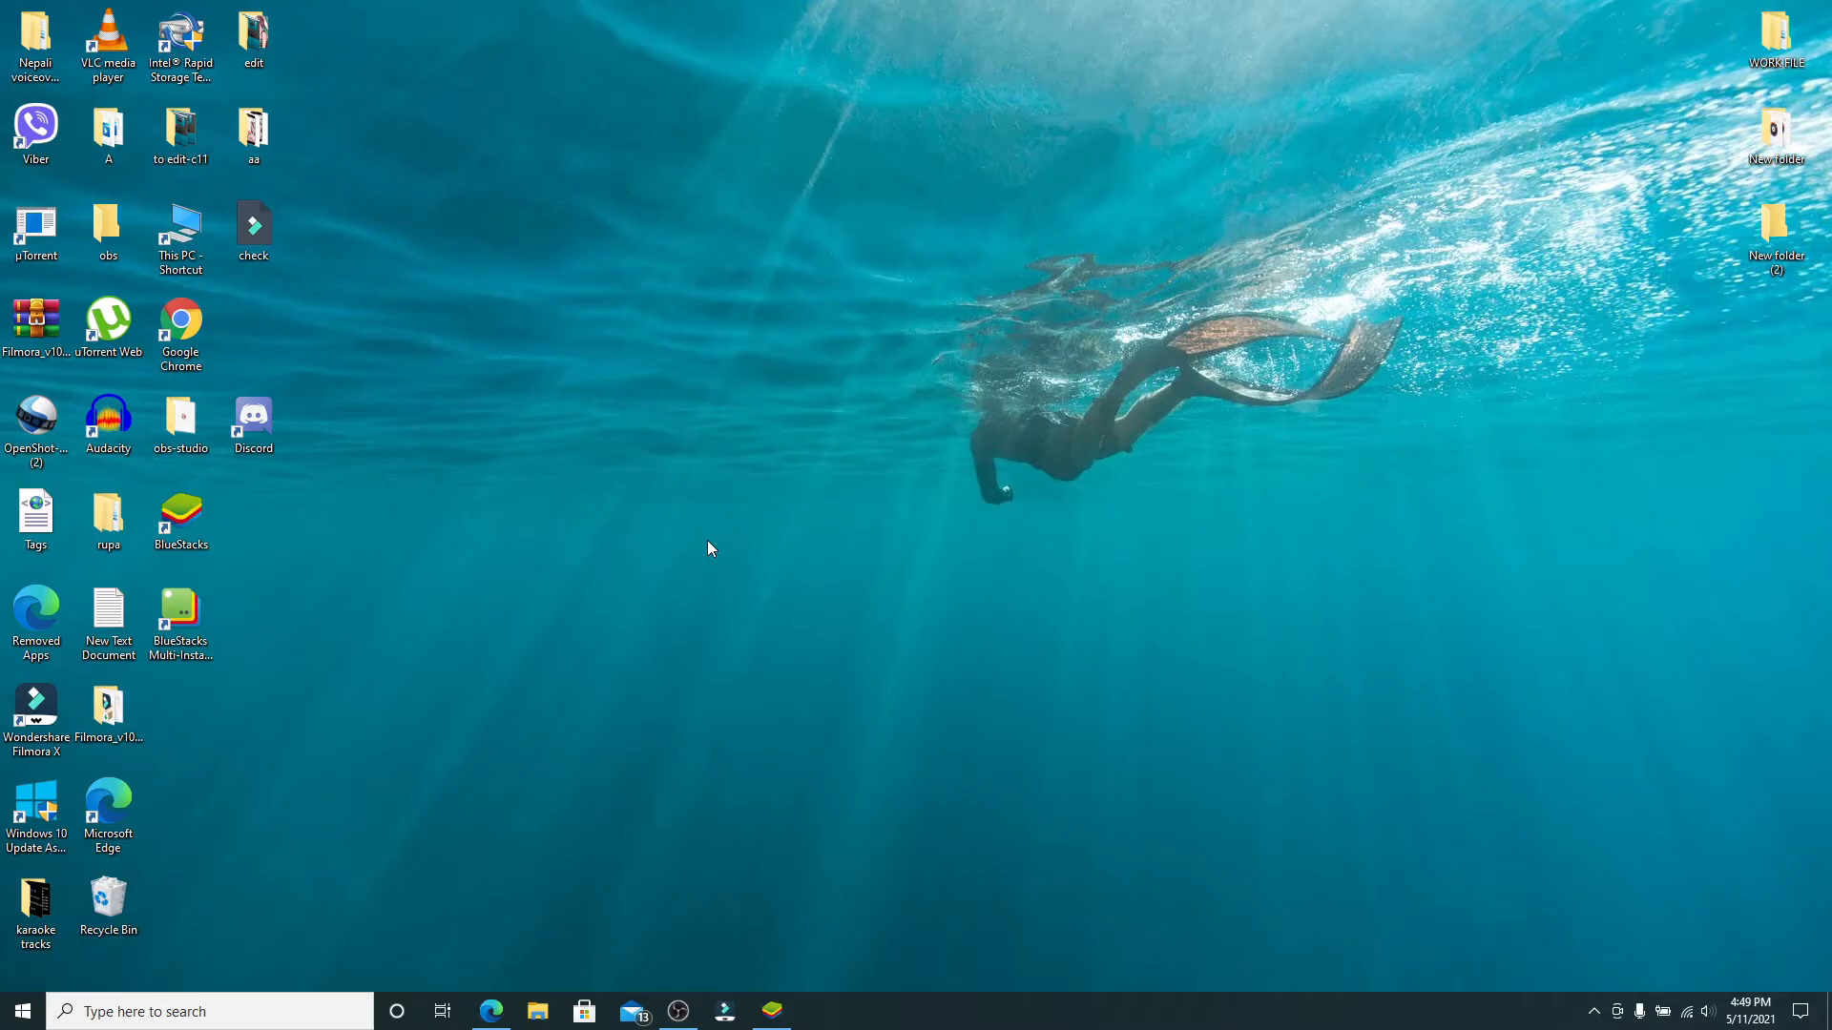
pyautogui.moveTo(636, 733)
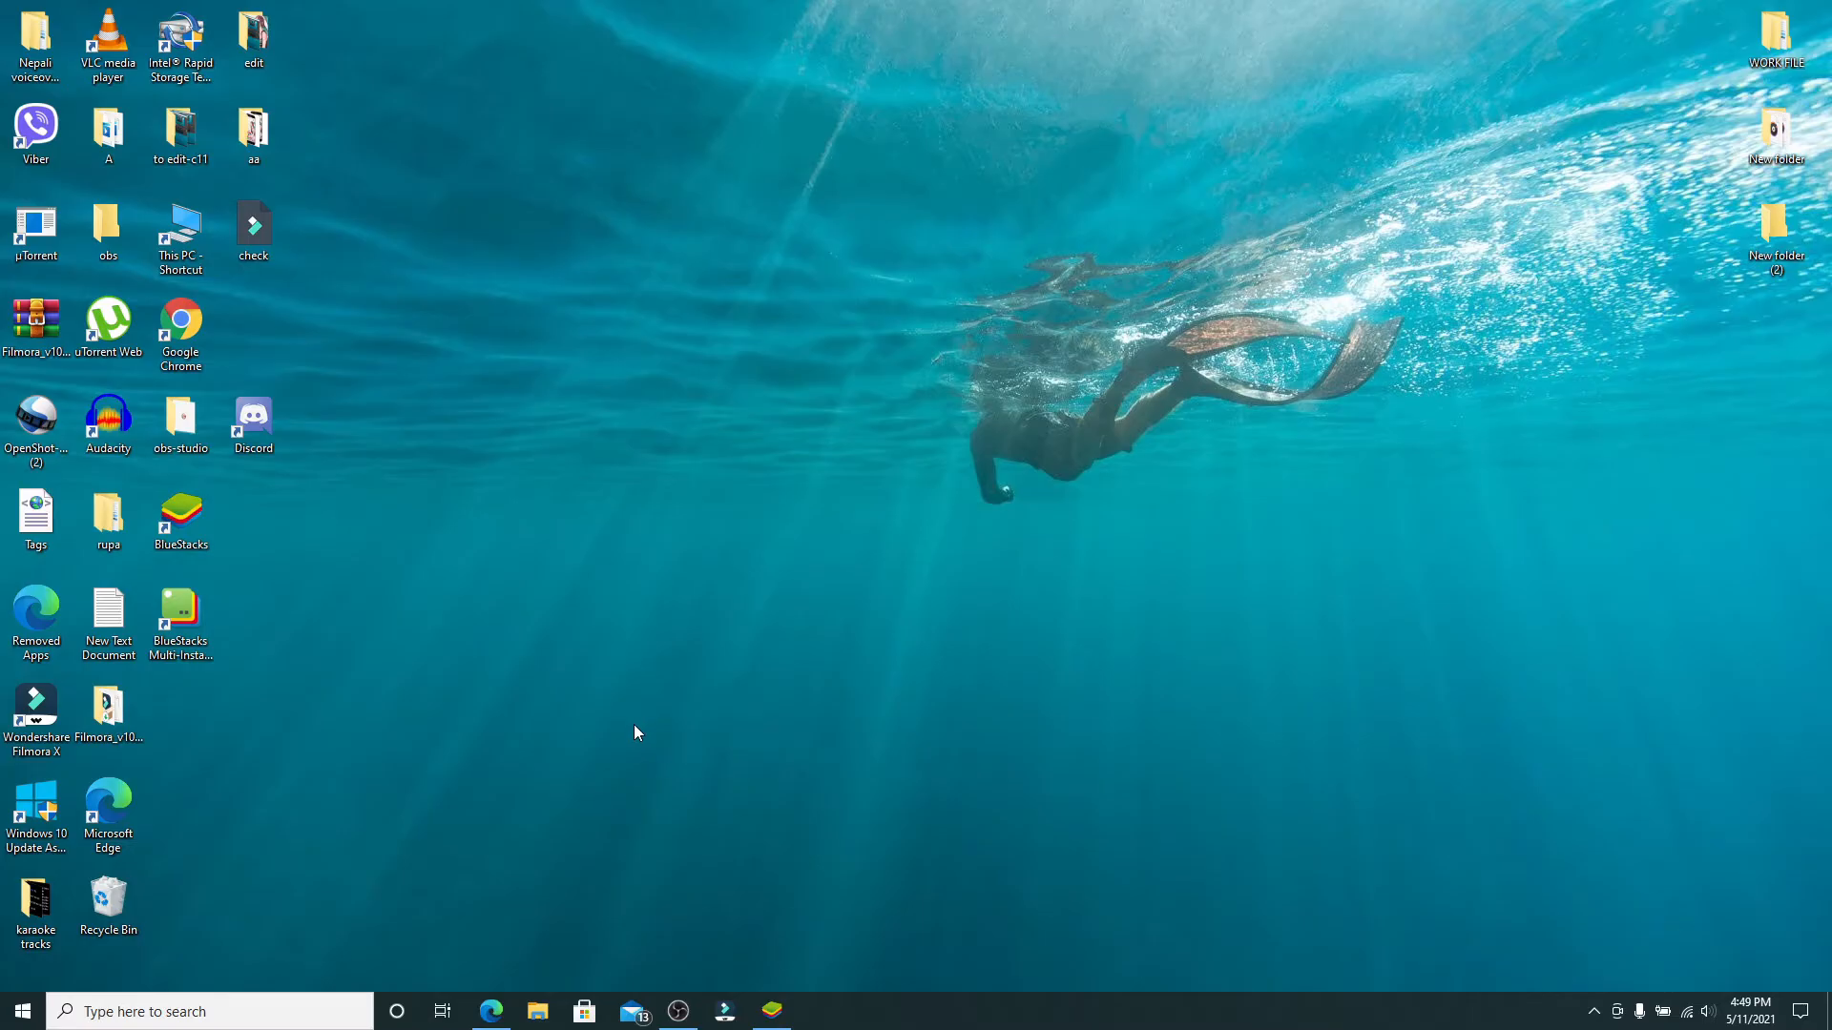
# Step: Launch Microsoft Edge from the taskbar
pyautogui.click(490, 1012)
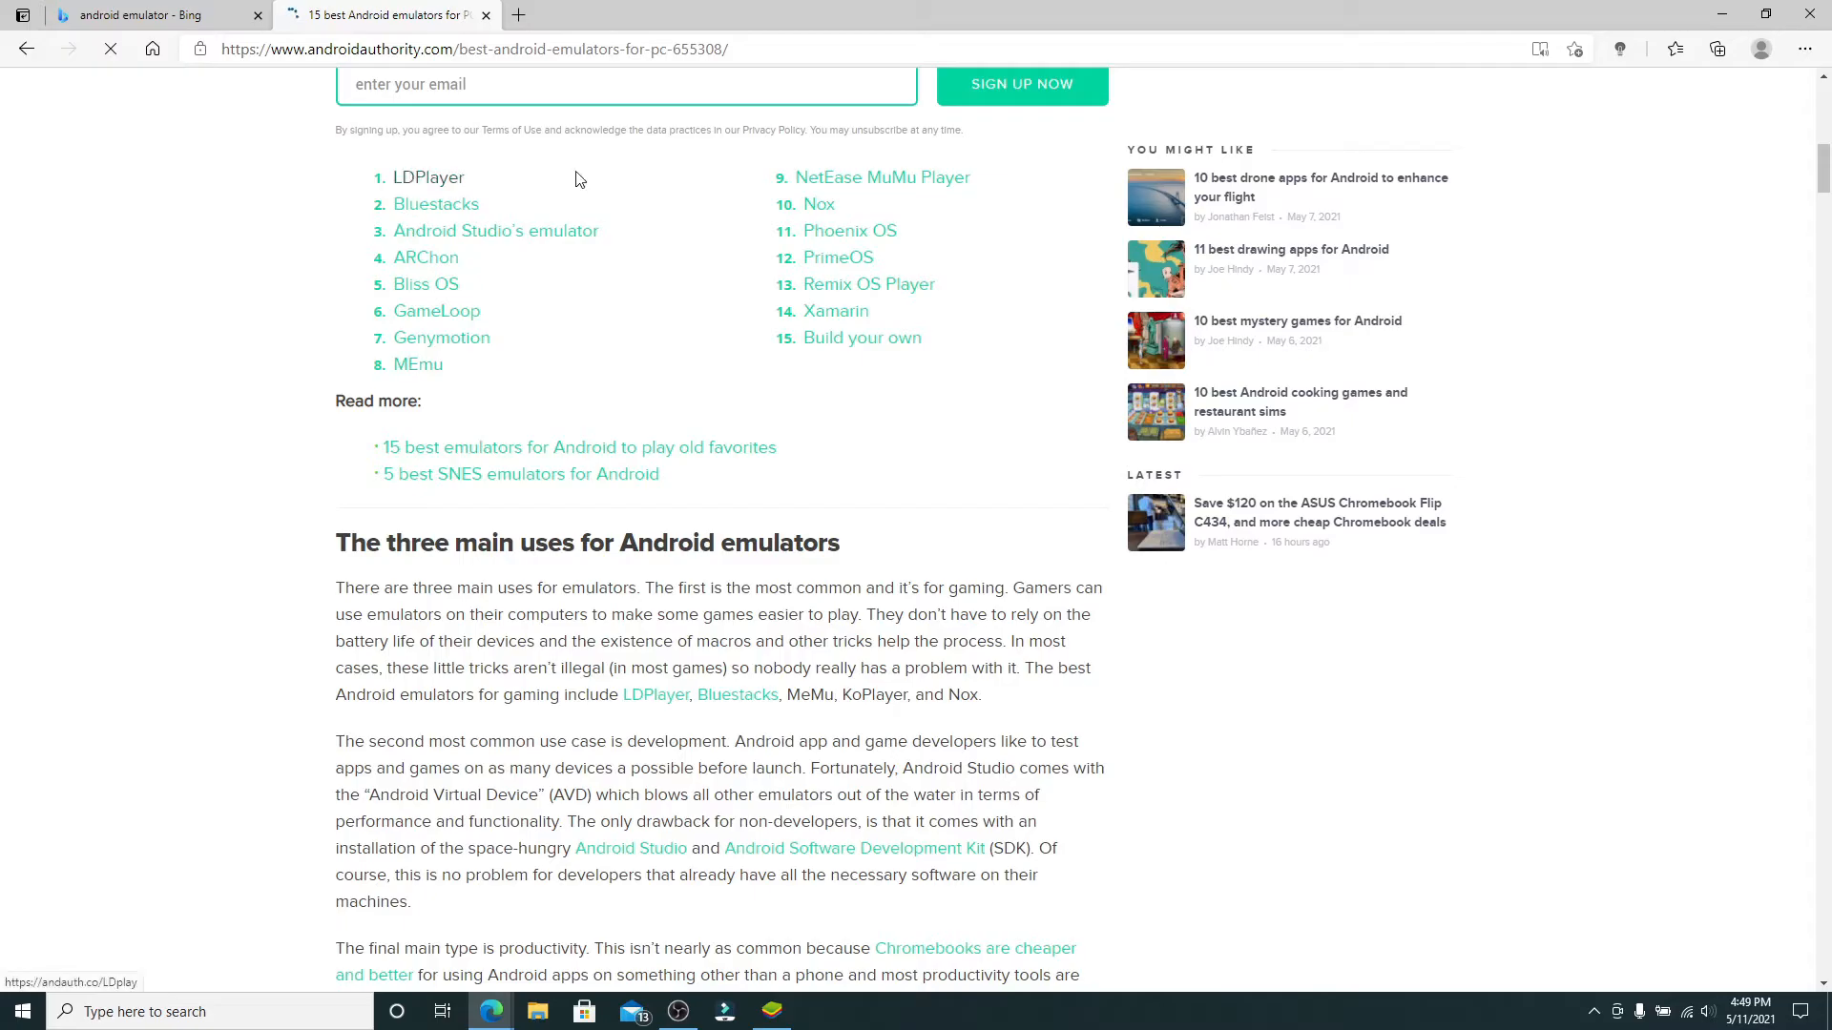
pyautogui.moveTo(307, 385)
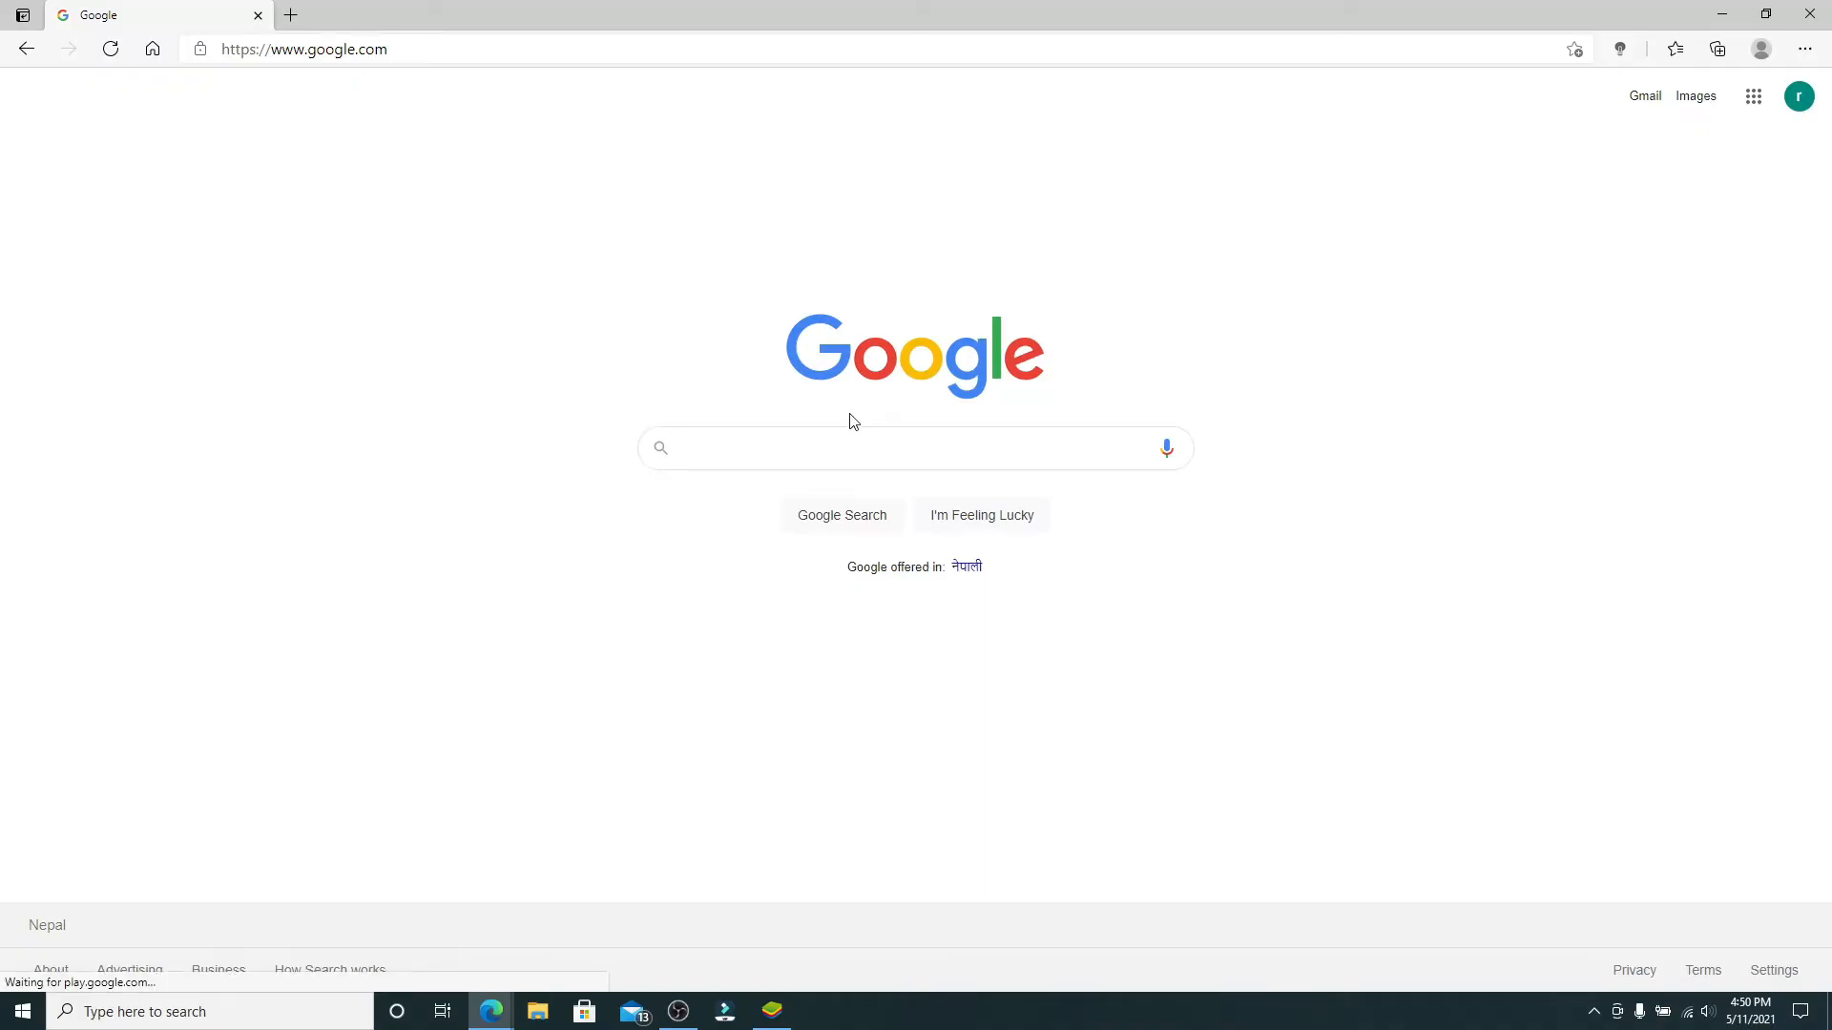
# Step: Search Google for 'blu' and choose the BlueStacks suggestion
pyautogui.click(912, 448)
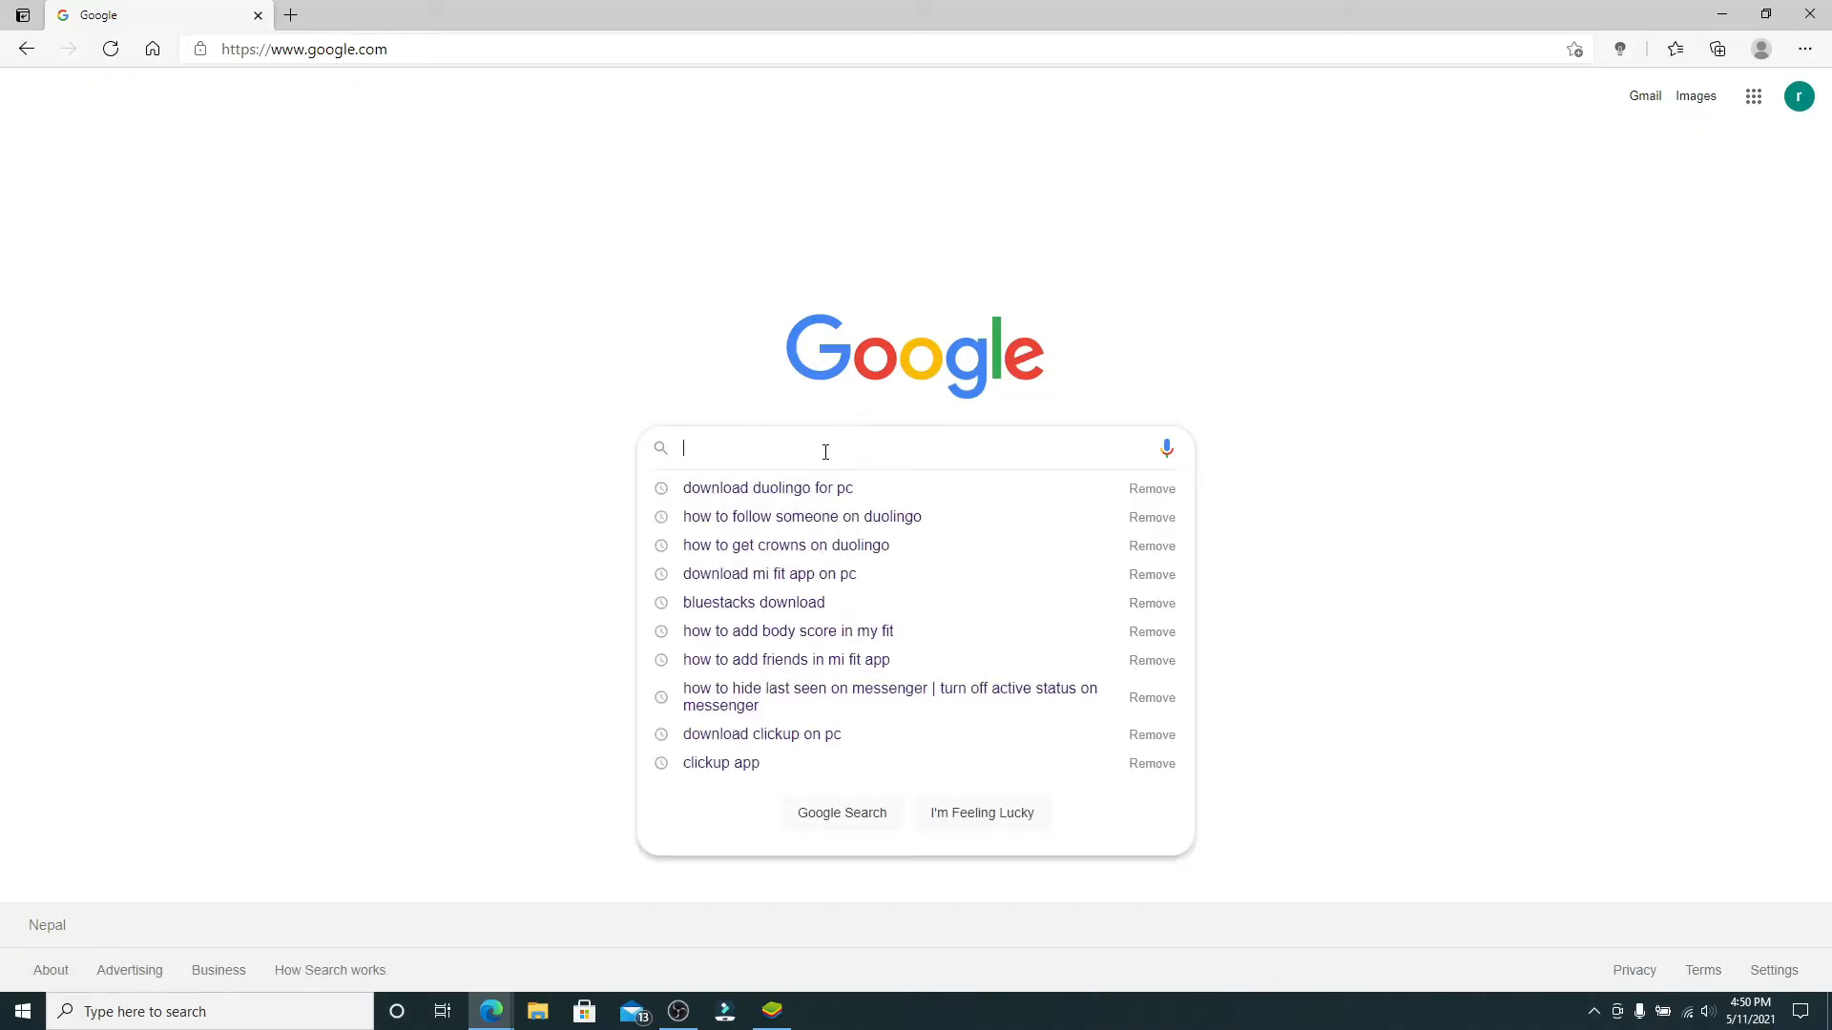
pyautogui.write('blu')
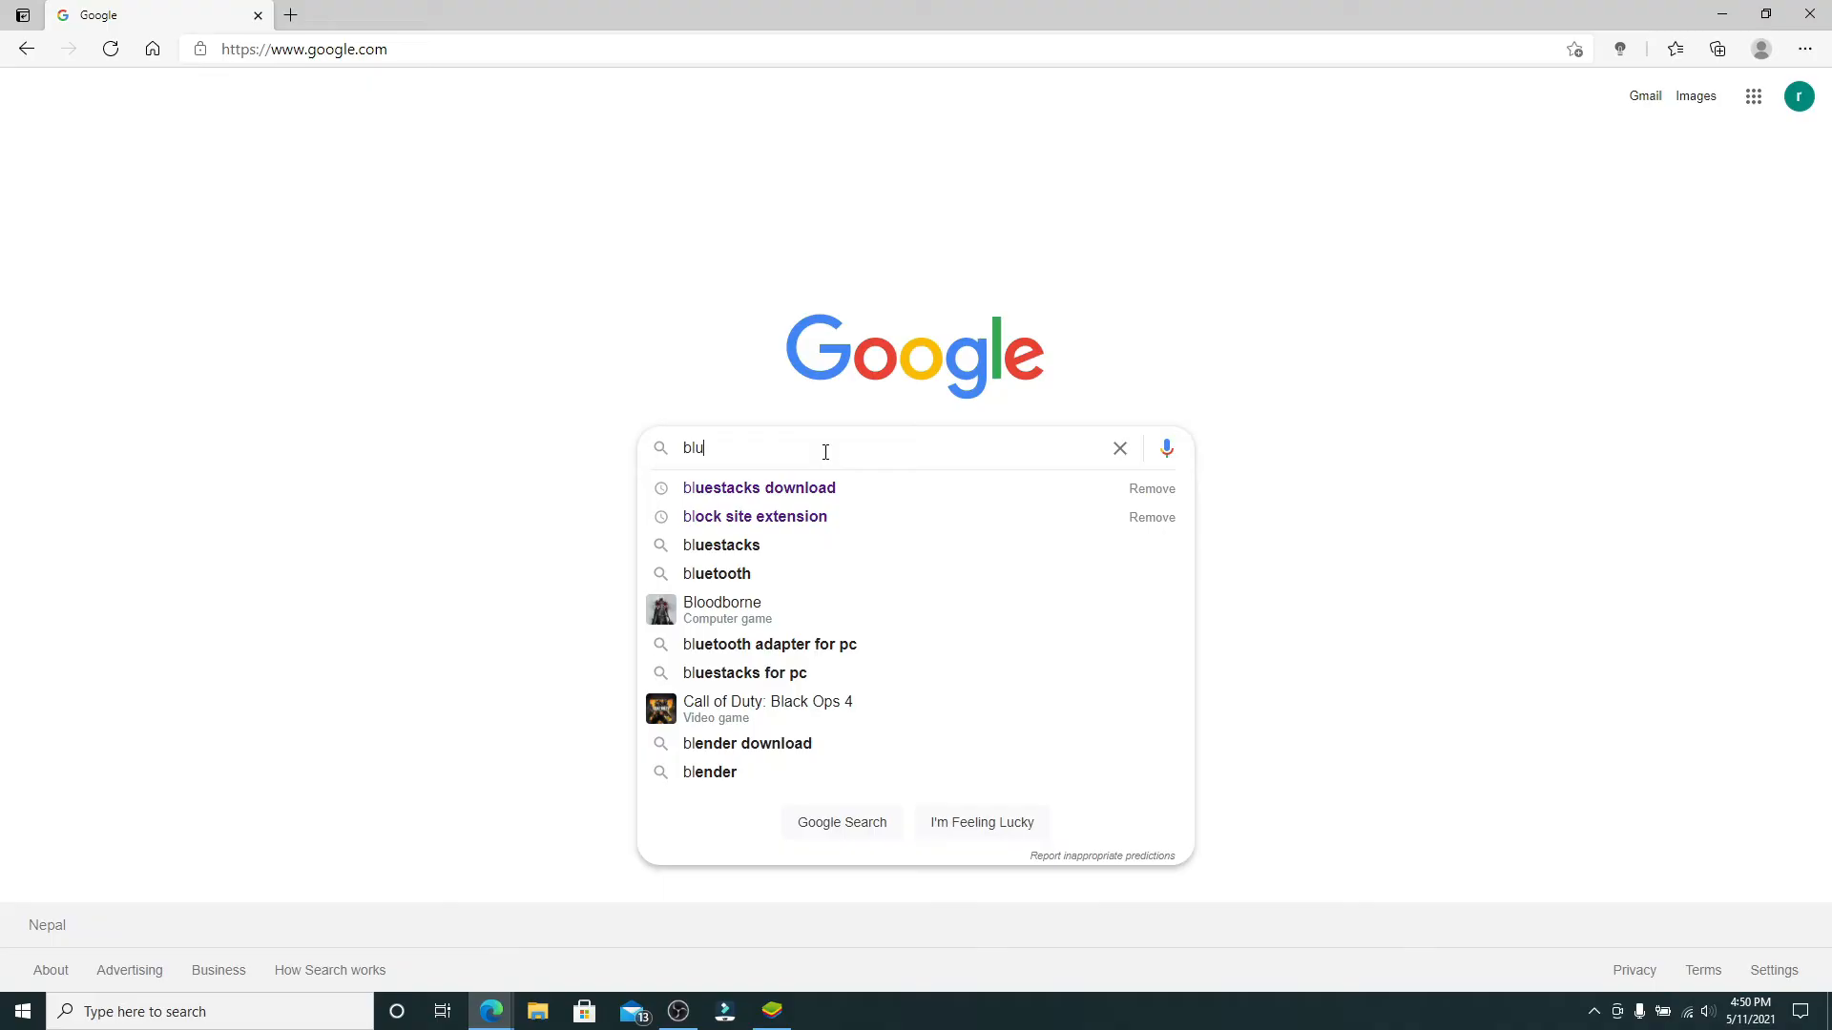
pyautogui.click(758, 488)
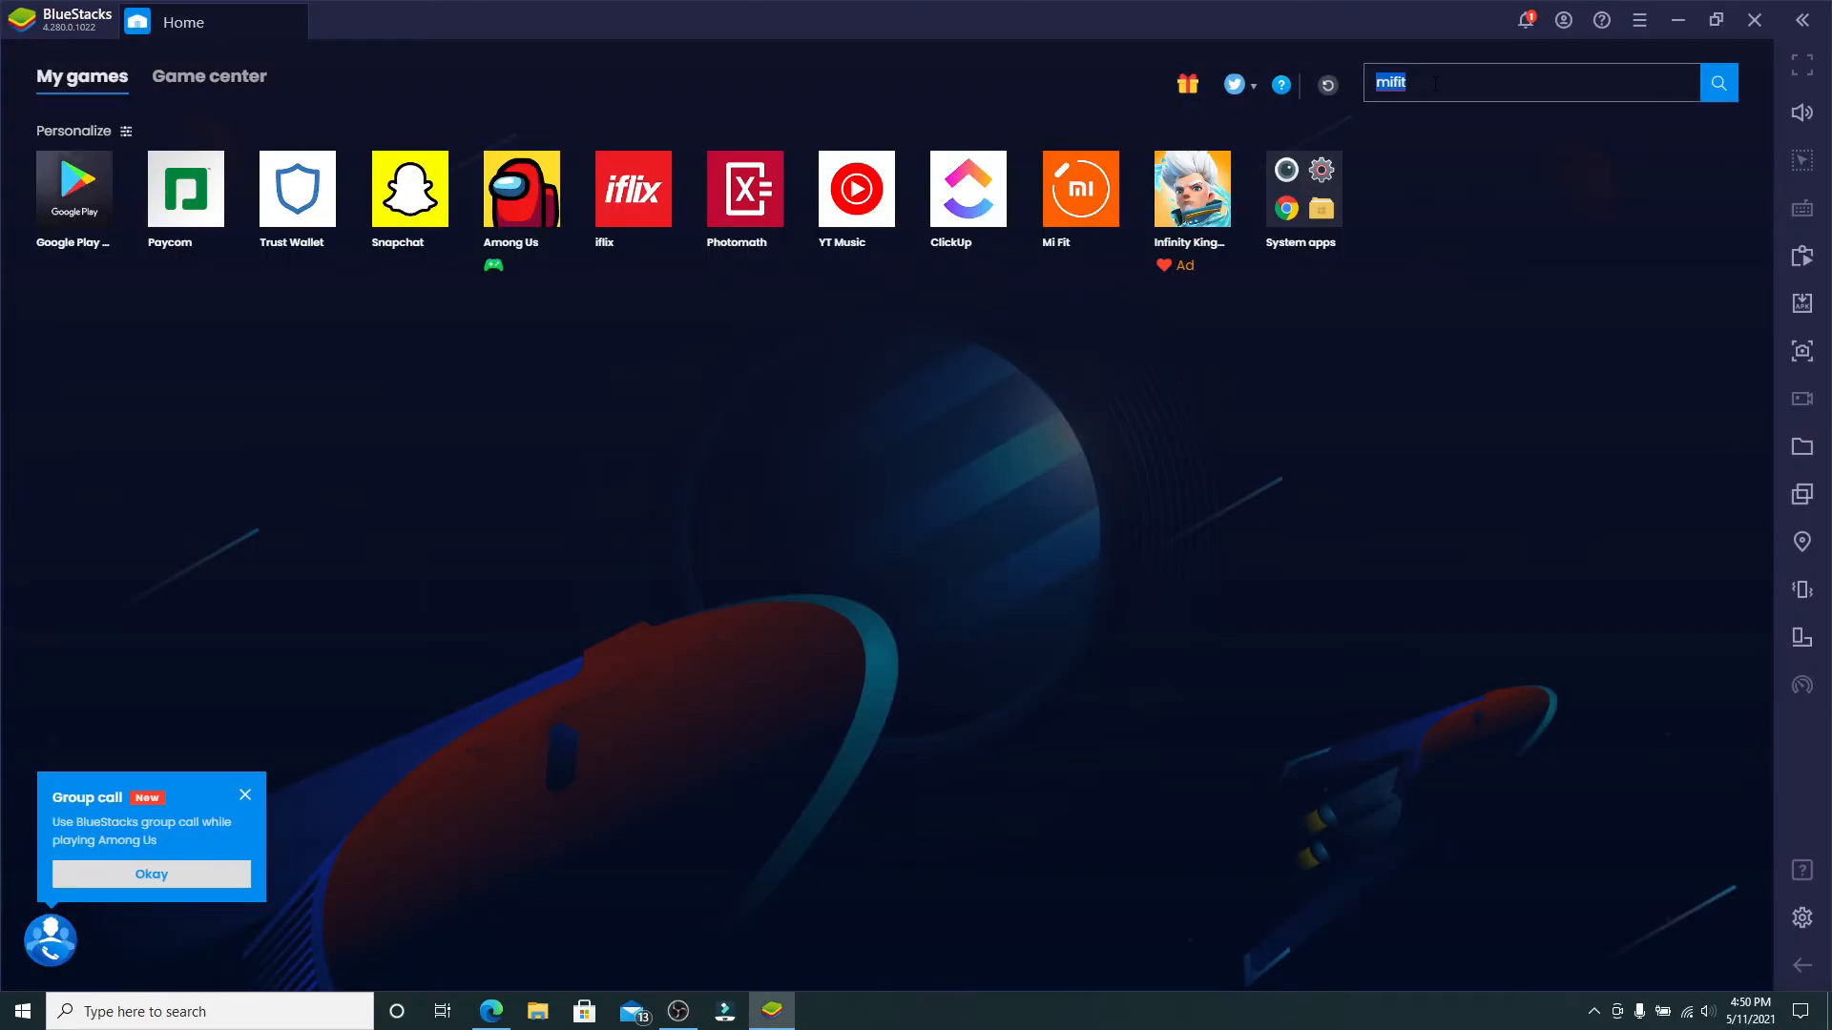
pyautogui.moveTo(1374, 31)
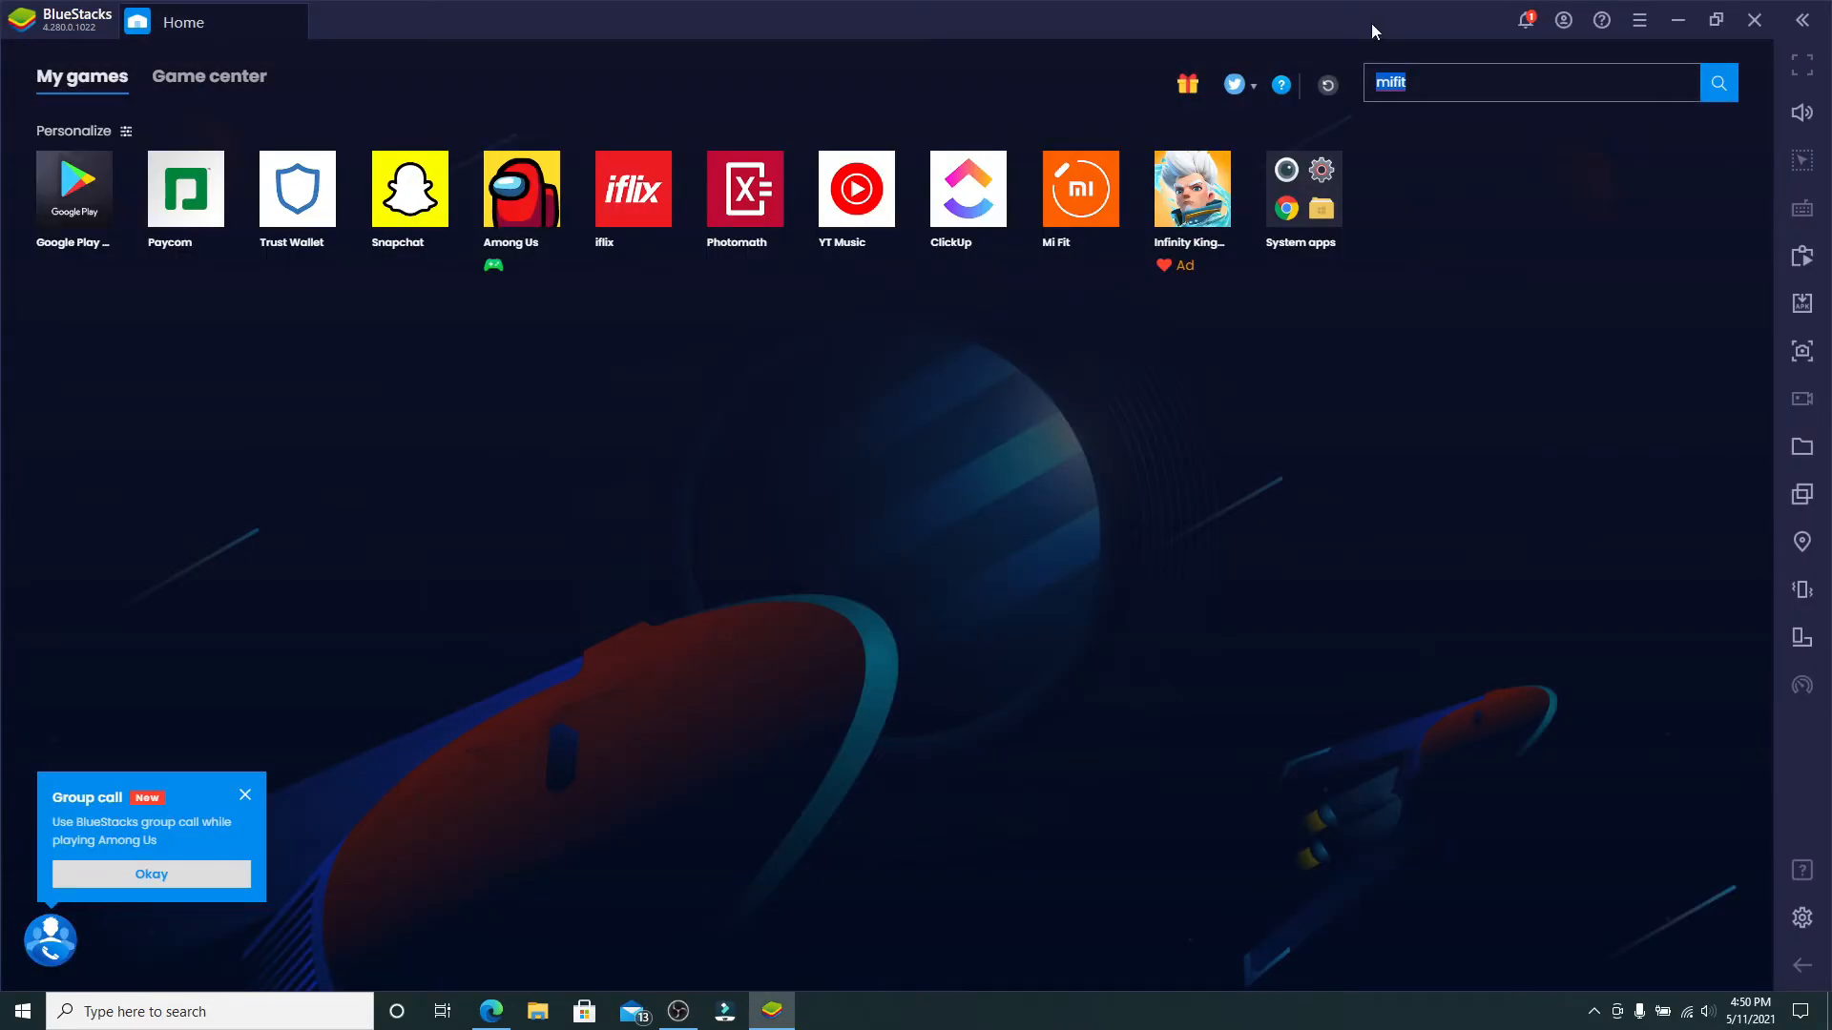
# Step: Search the BlueStacks app center for 'duolingo'
pyautogui.write('duolingo')
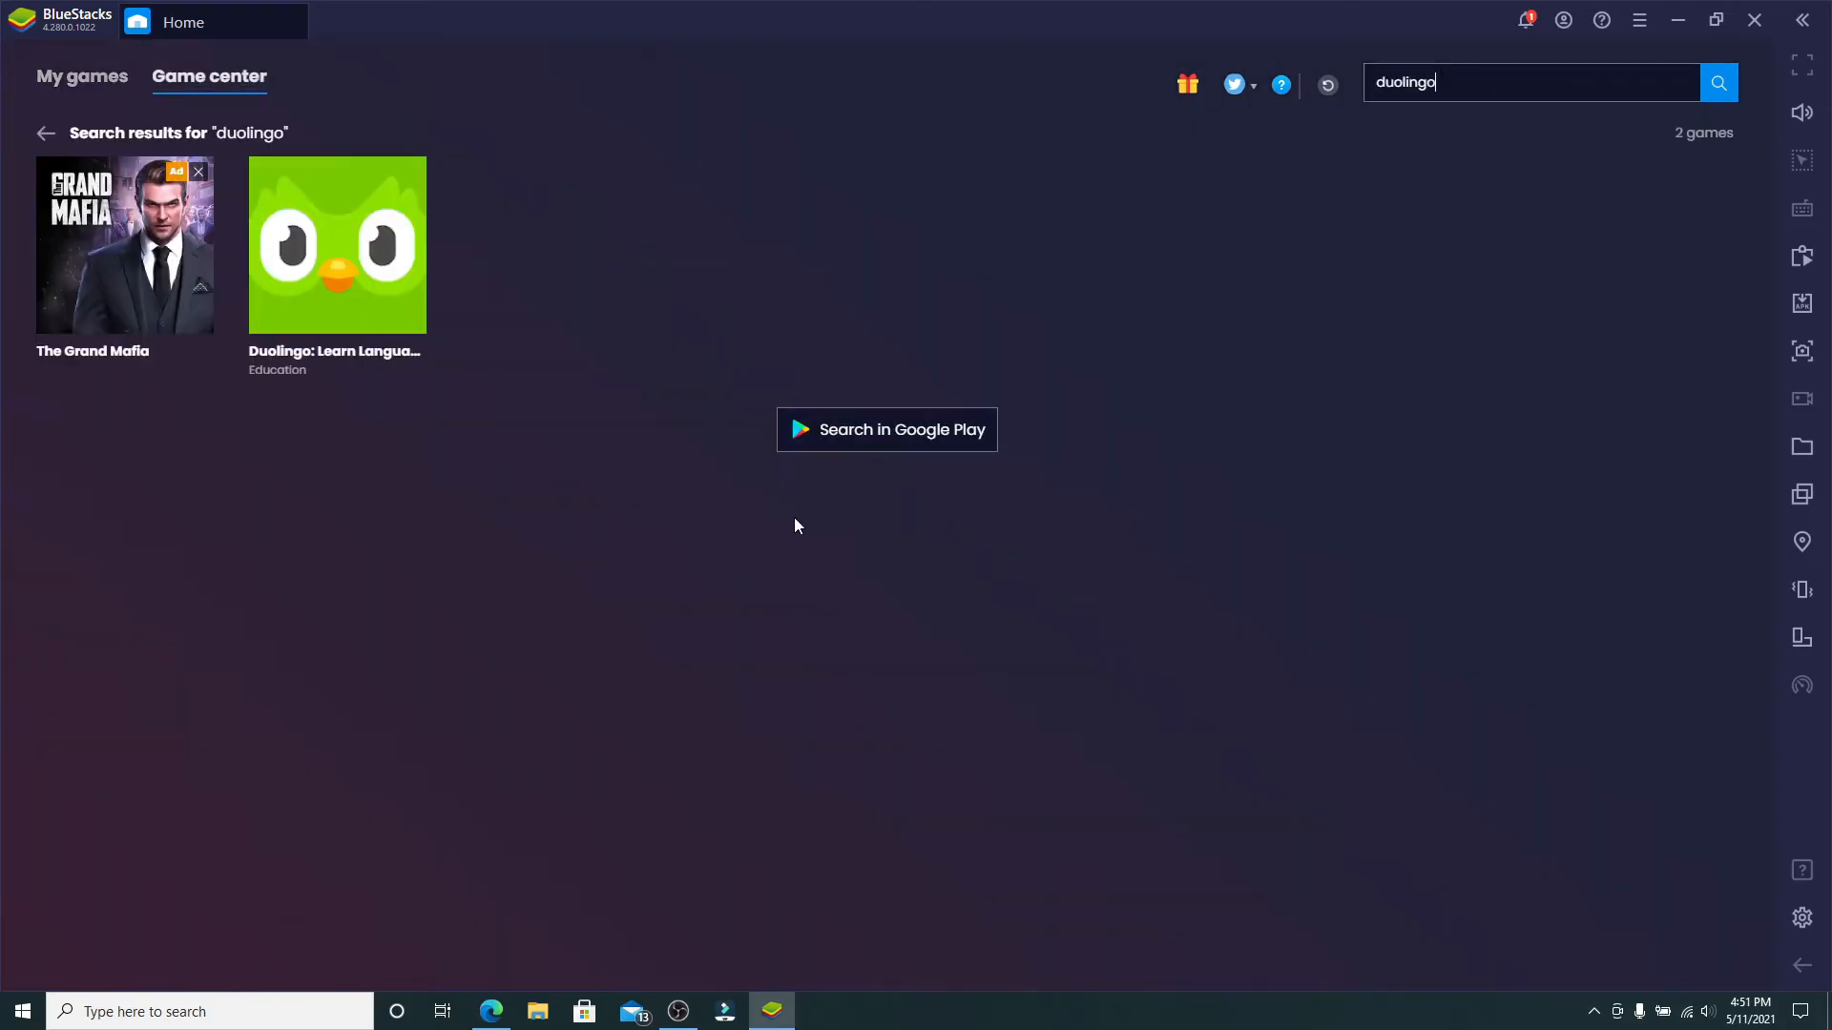
pyautogui.moveTo(355, 406)
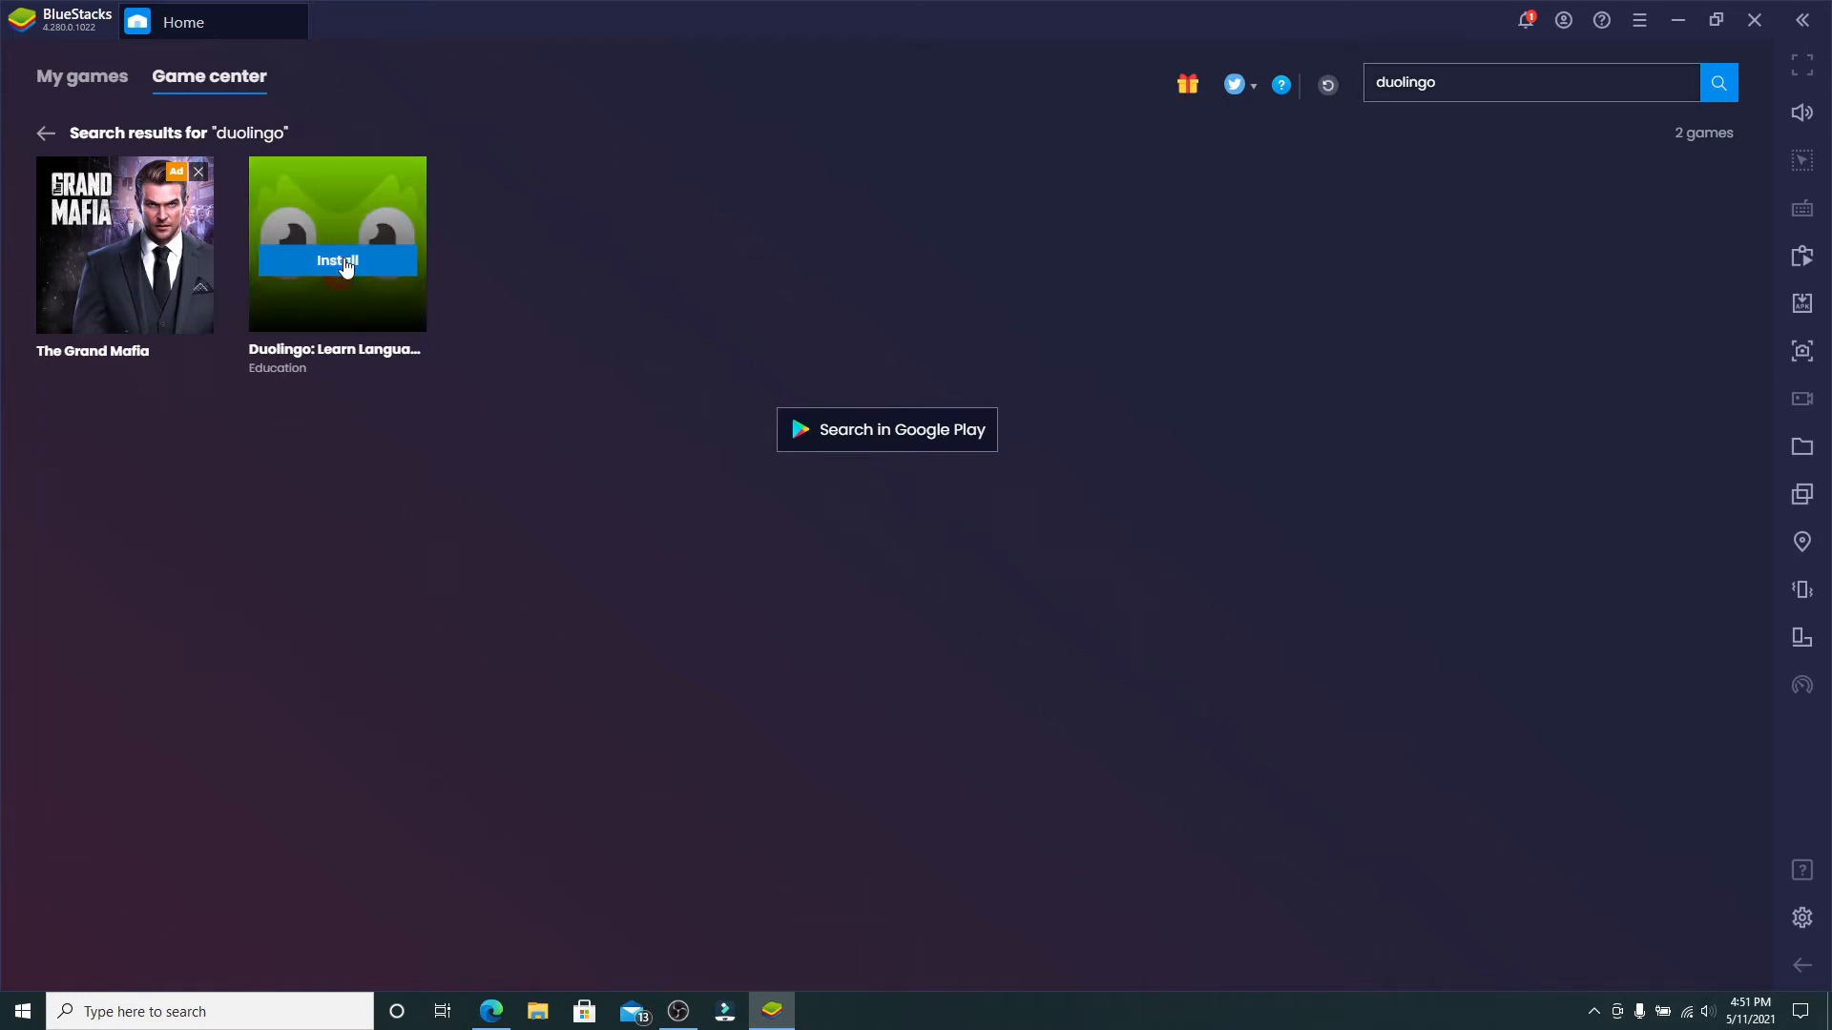
# Step: Install Duolingo: Learn Languages Free from its Google Play page
pyautogui.click(338, 260)
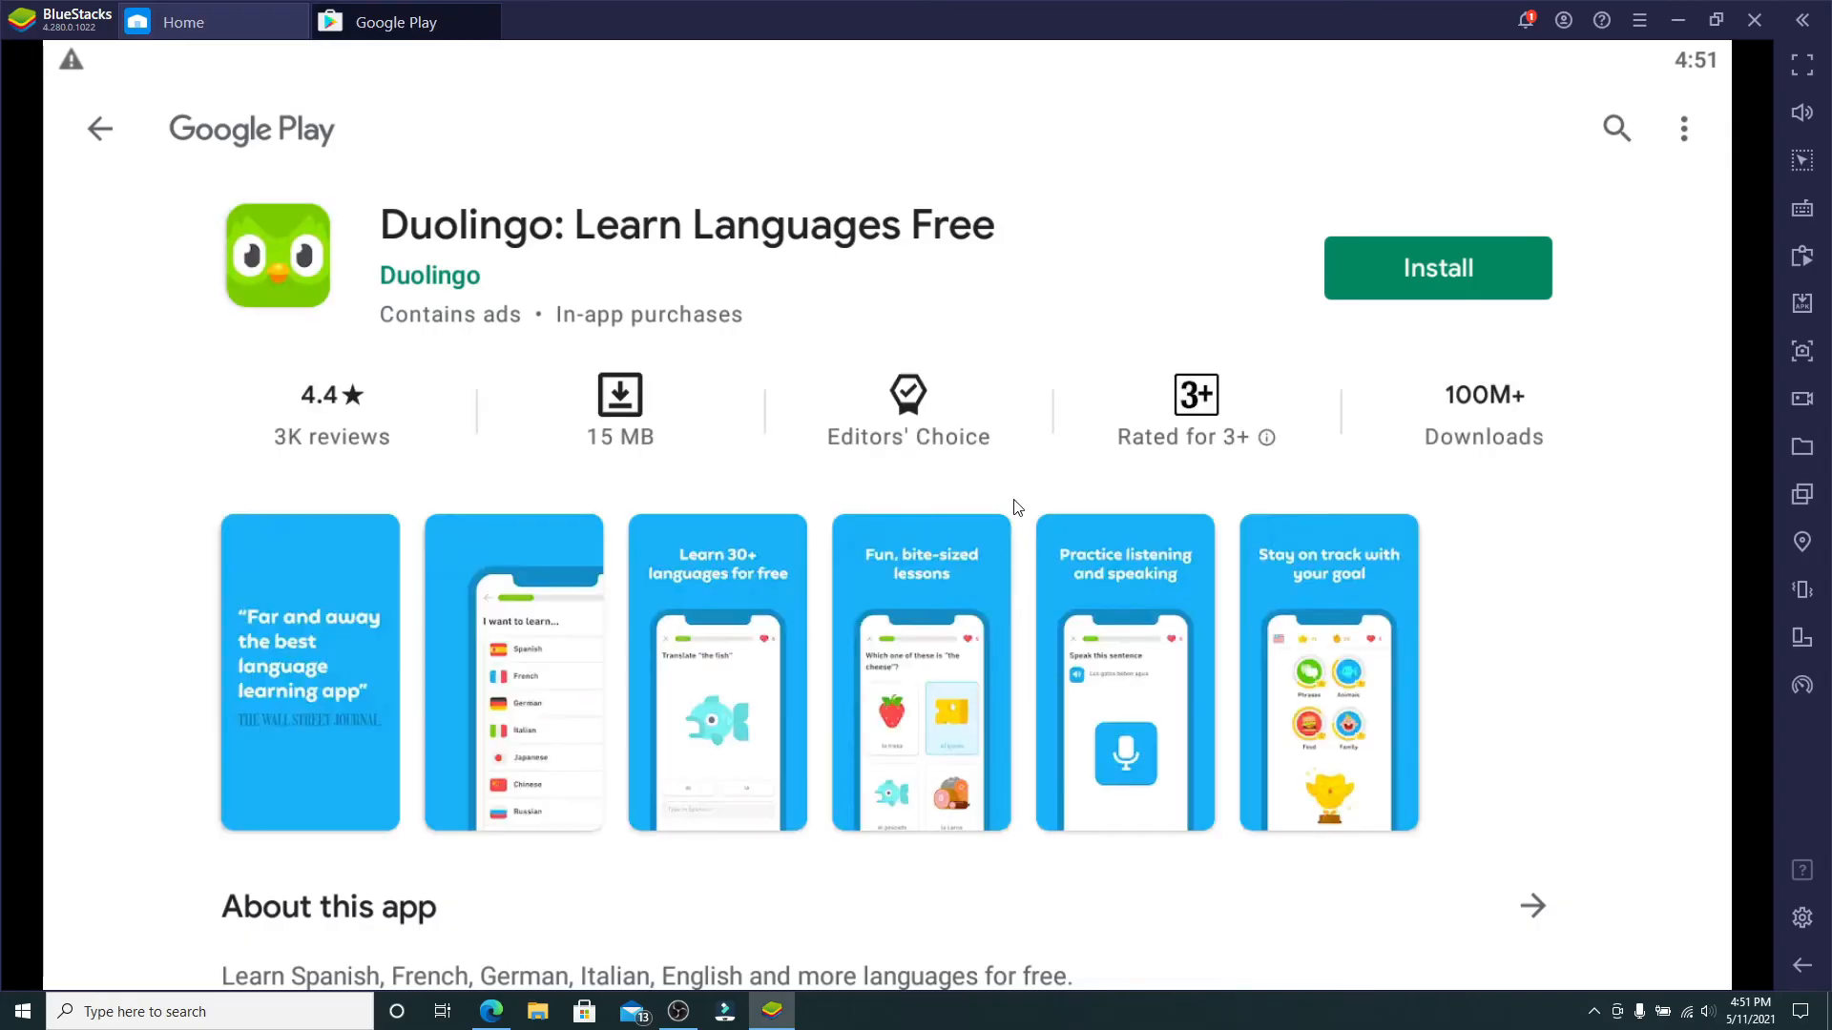
pyautogui.moveTo(755, 381)
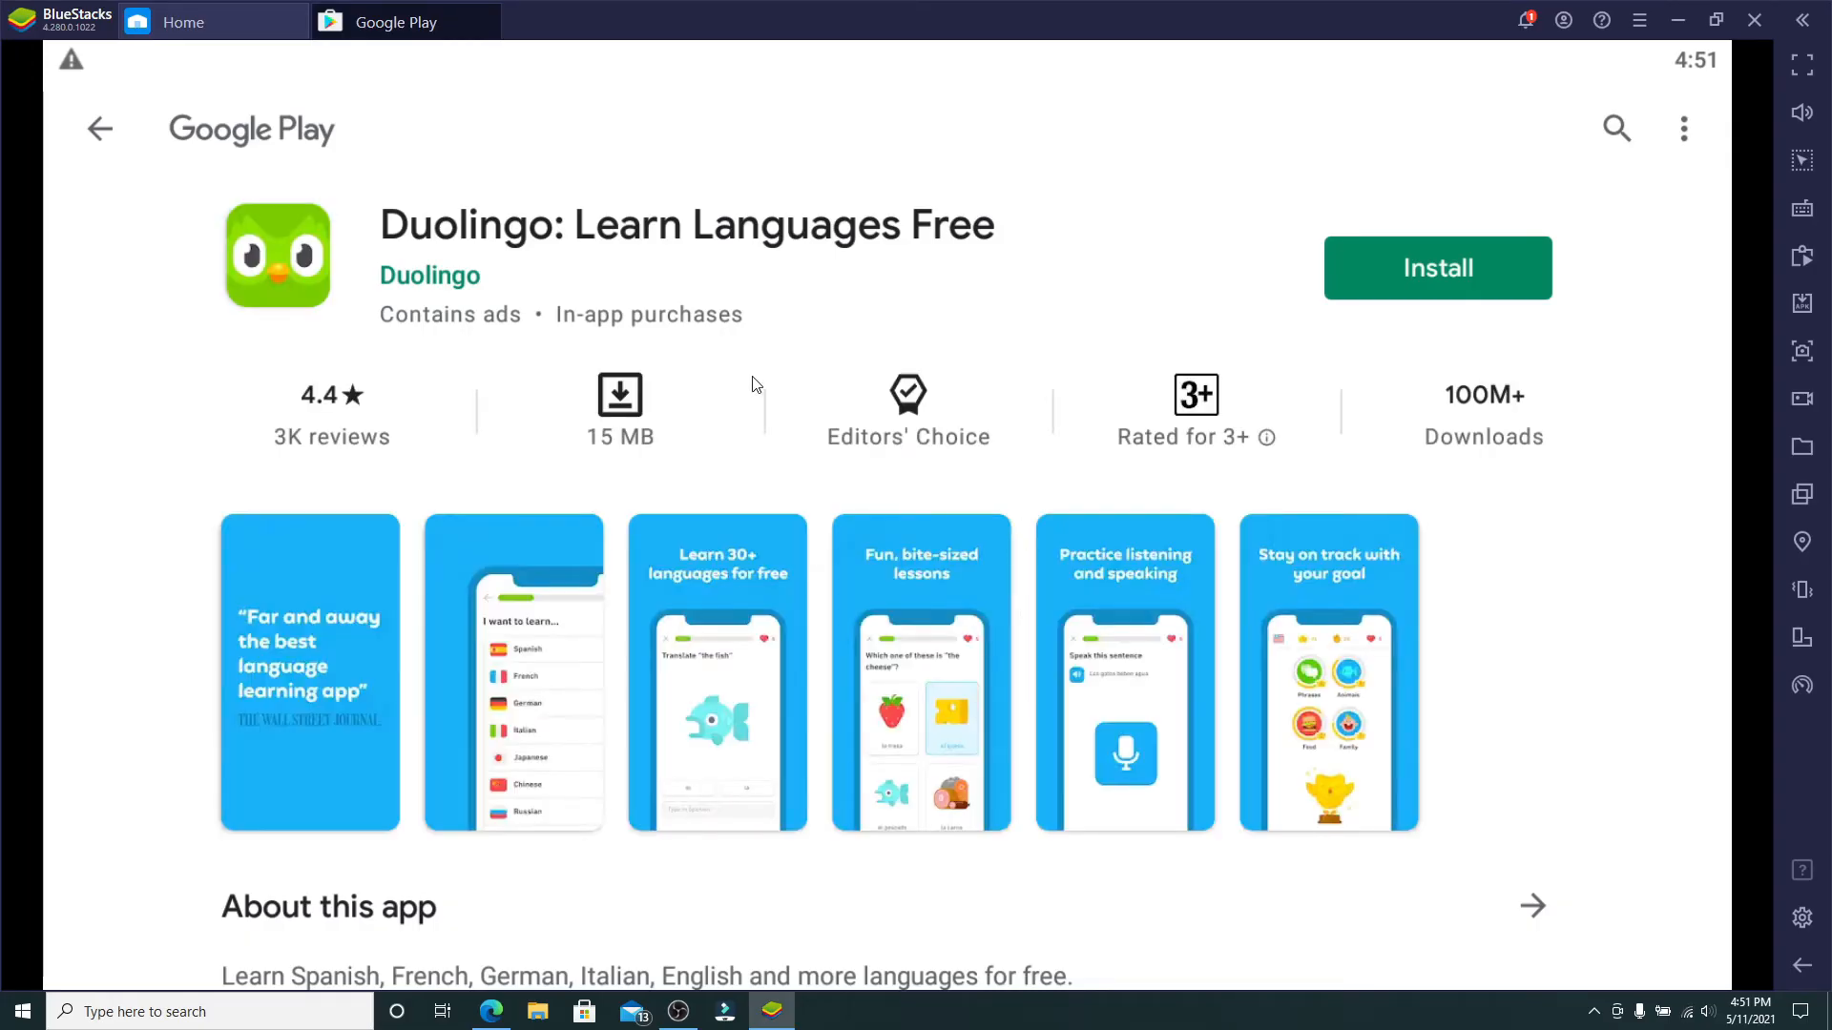
pyautogui.moveTo(707, 188)
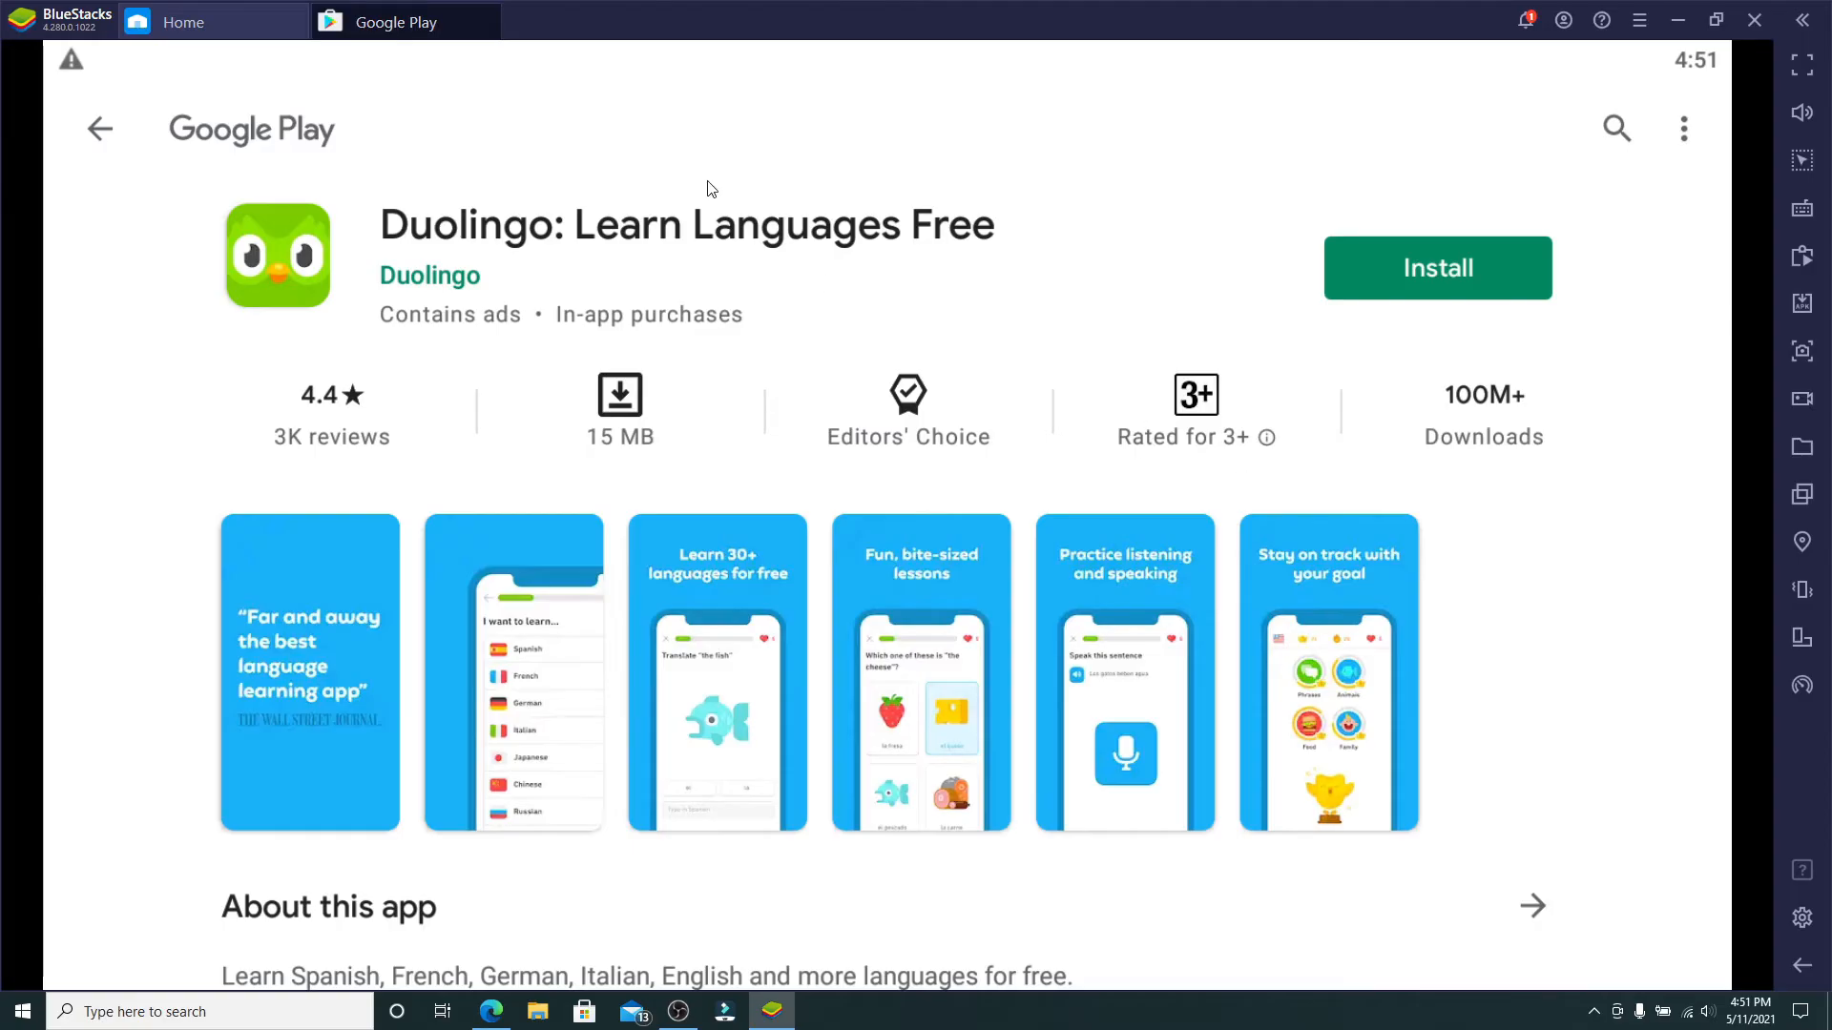
pyautogui.moveTo(966, 335)
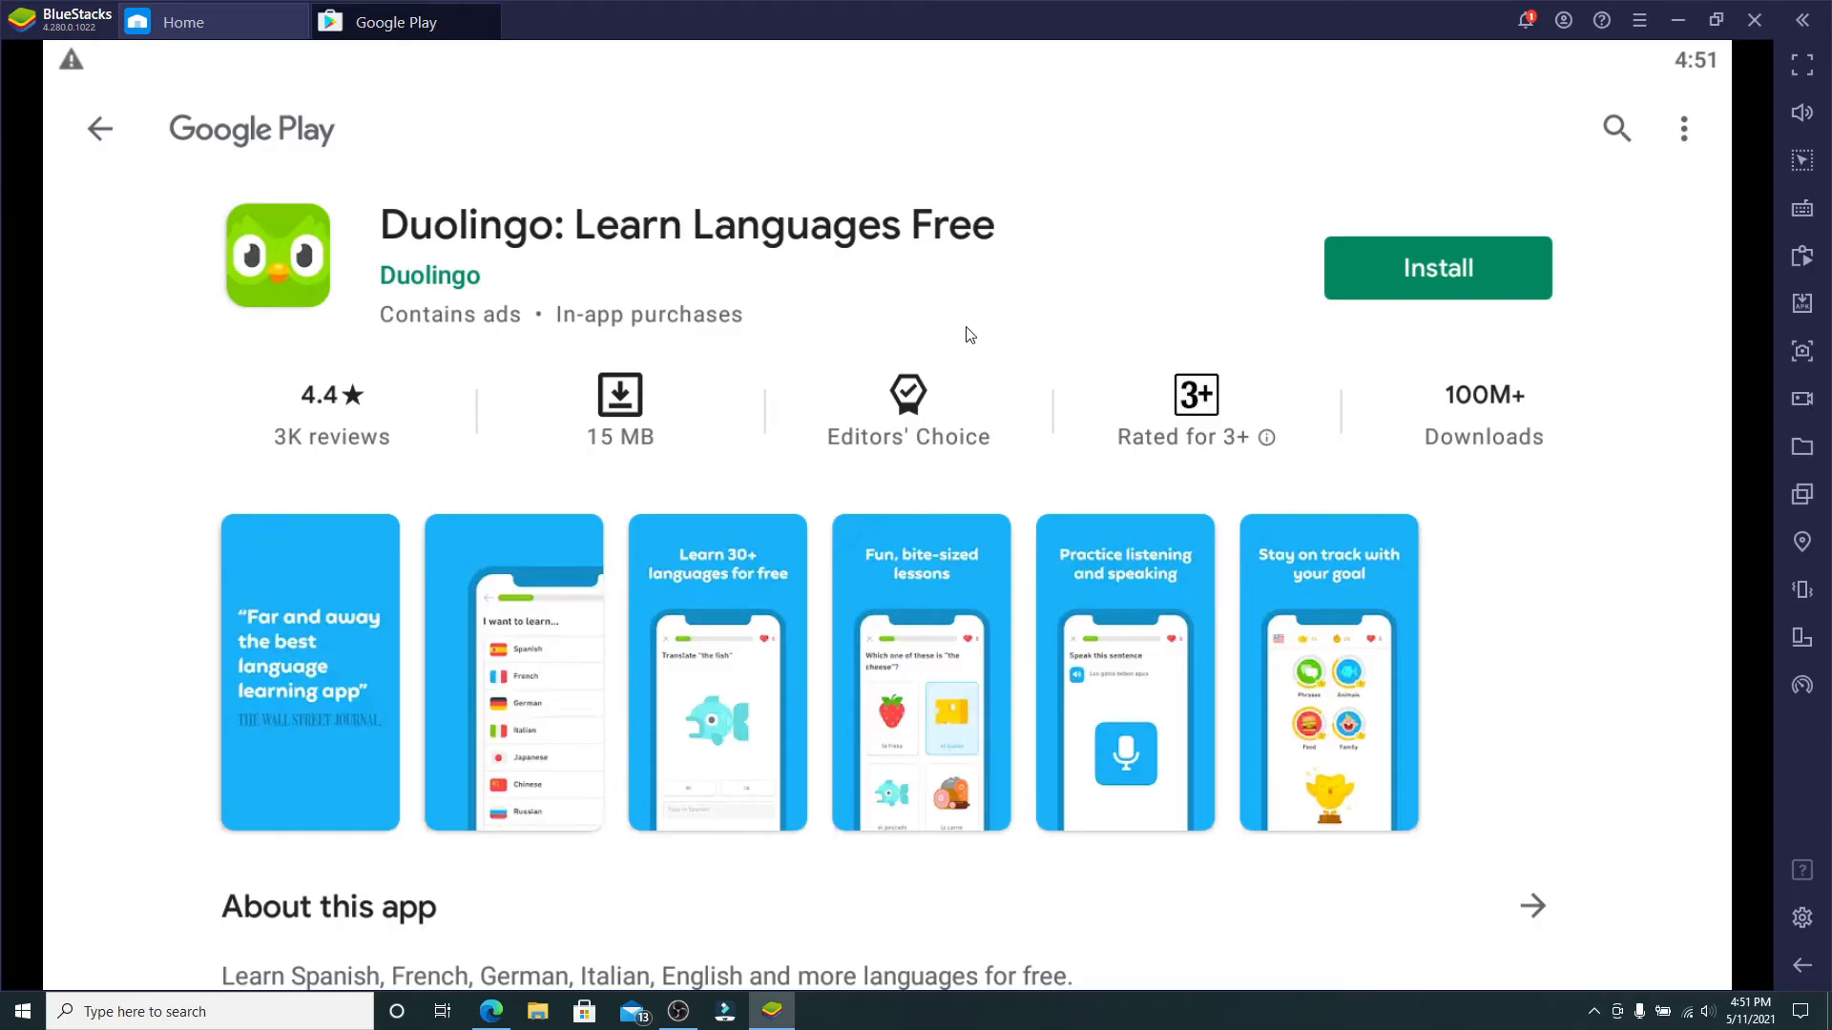
pyautogui.click(1437, 267)
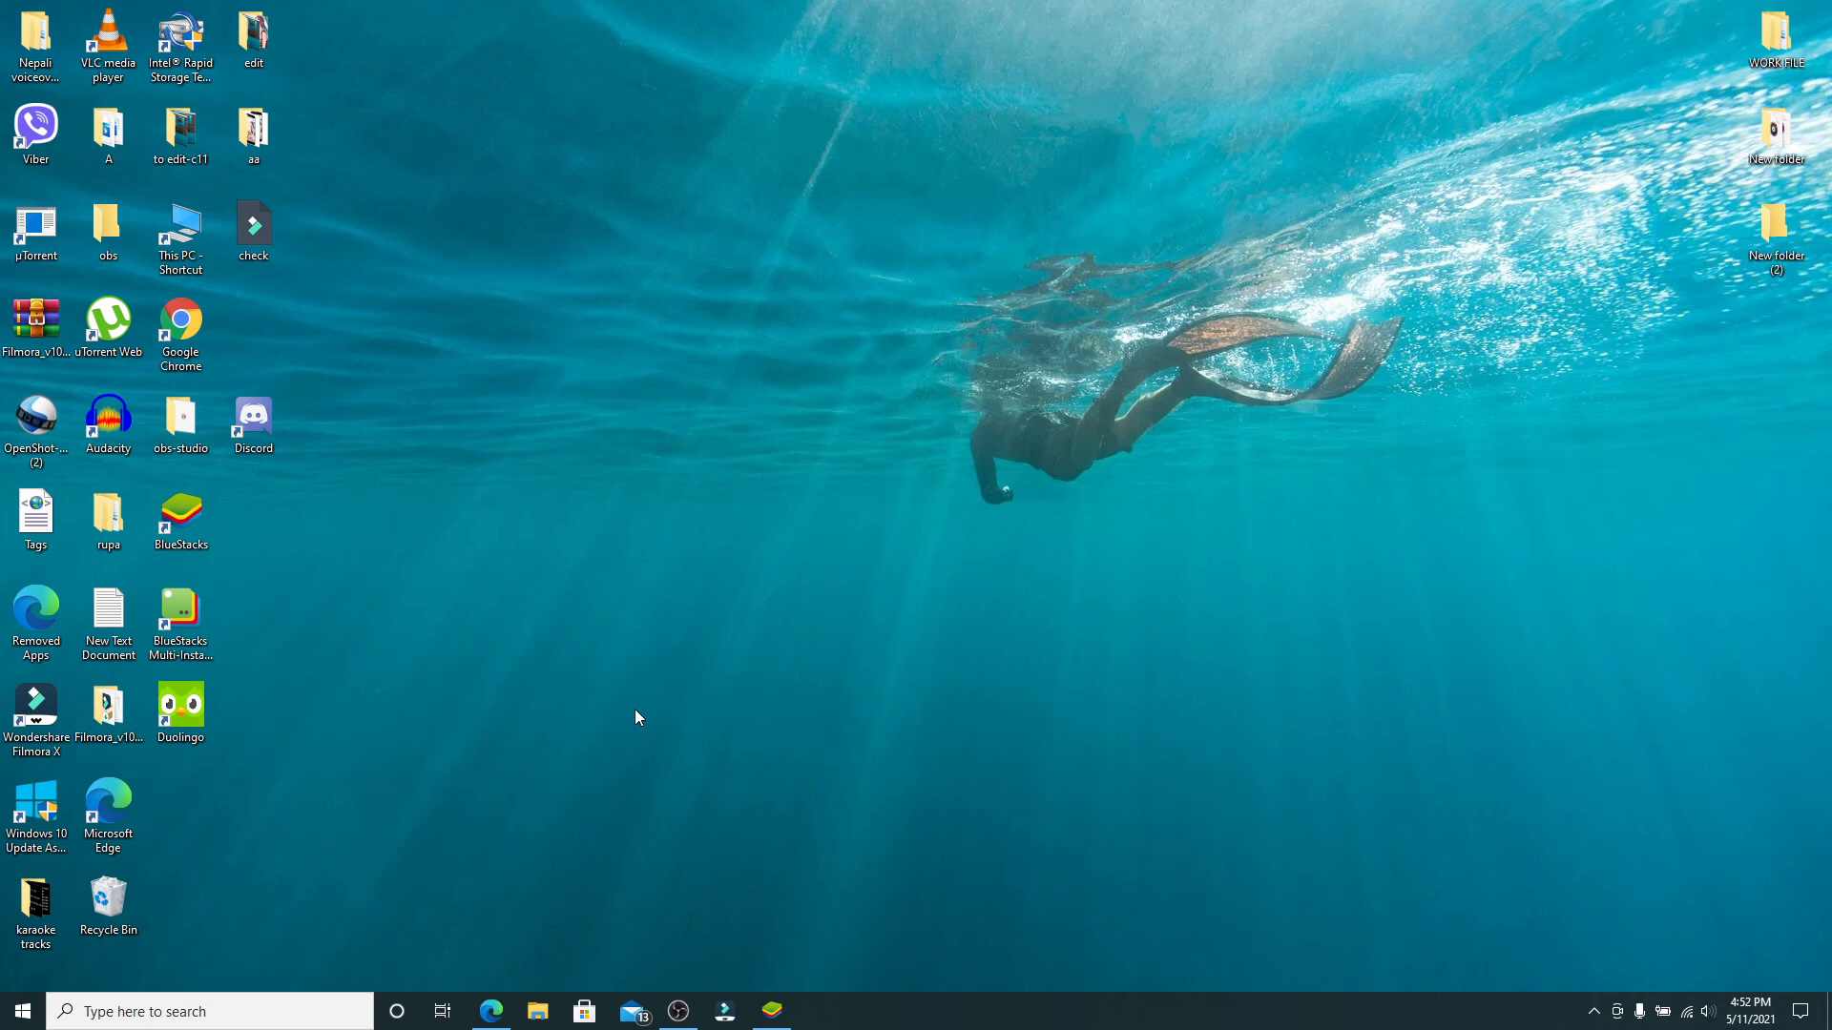
pyautogui.moveTo(858, 284)
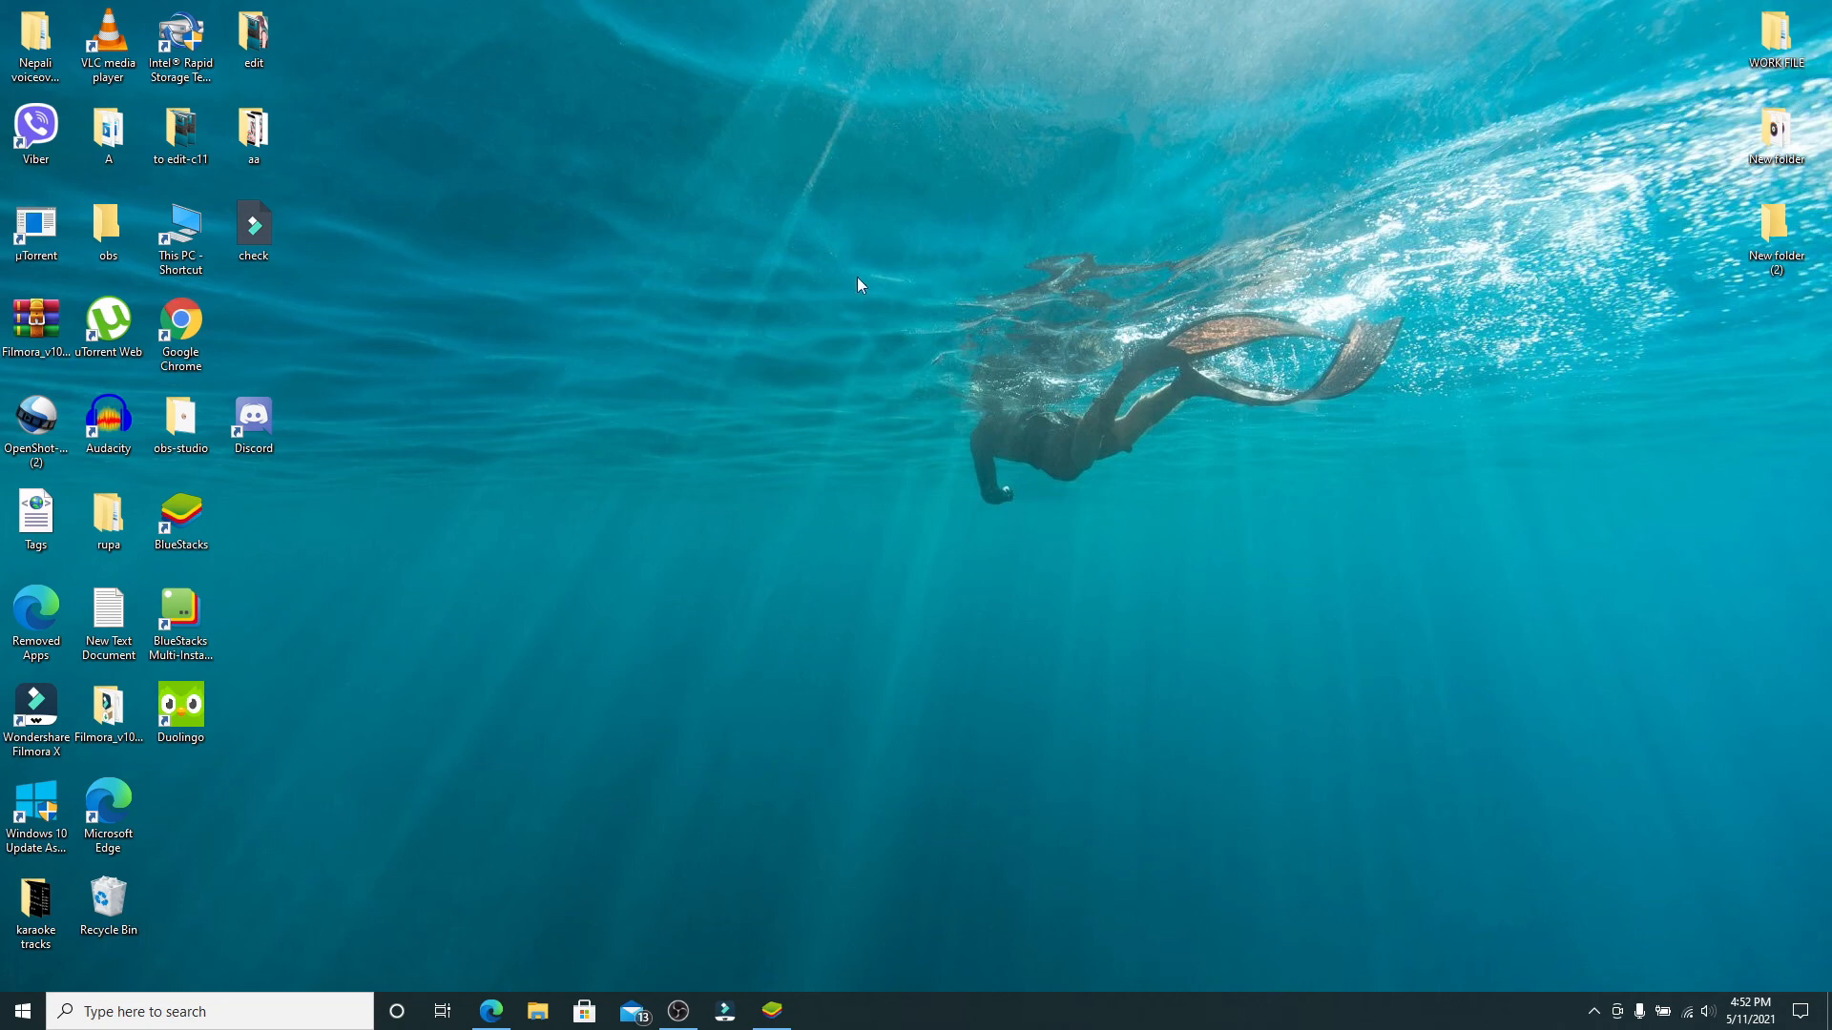